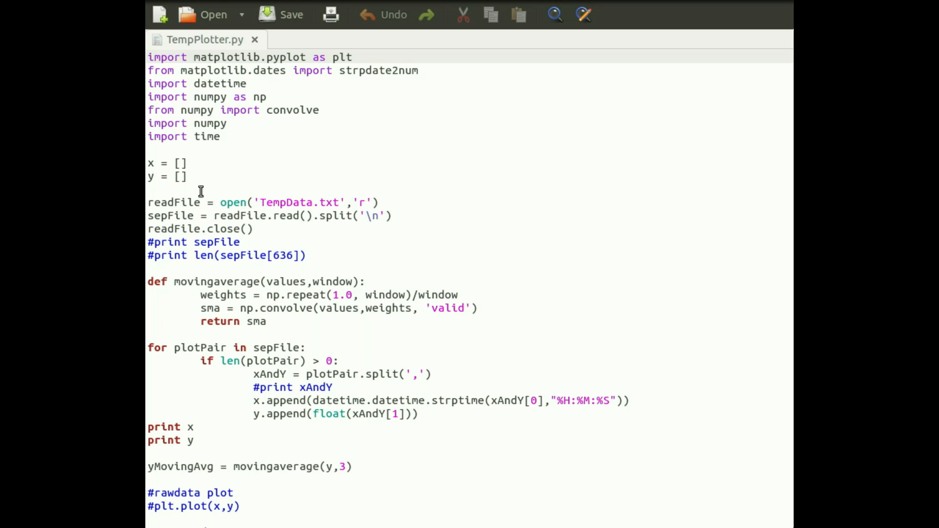
Bring up Temp.png in Image Viewer to point out the title, axes and early-morning dip
{"action": "scroll", "scroll_direction": "down", "scroll_amount": 3}
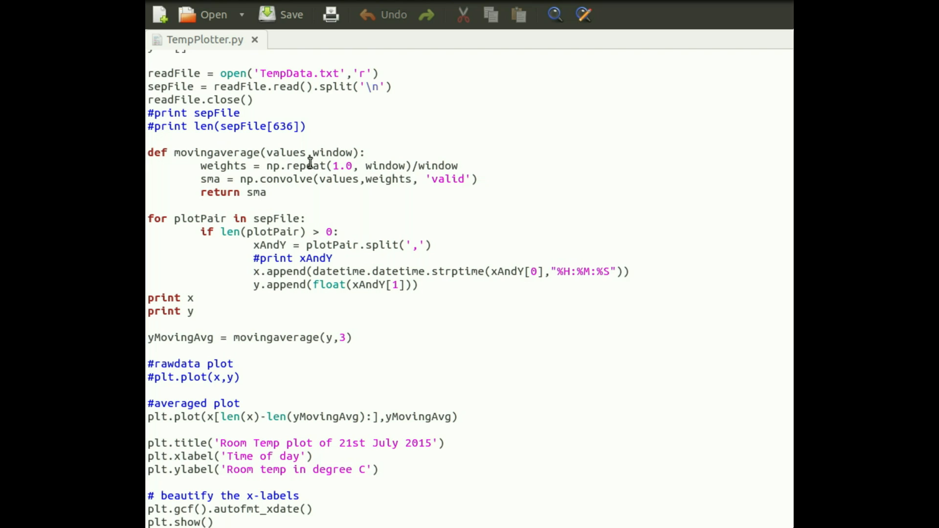
{"action": "mouse_move", "coordinate": [311, 302]}
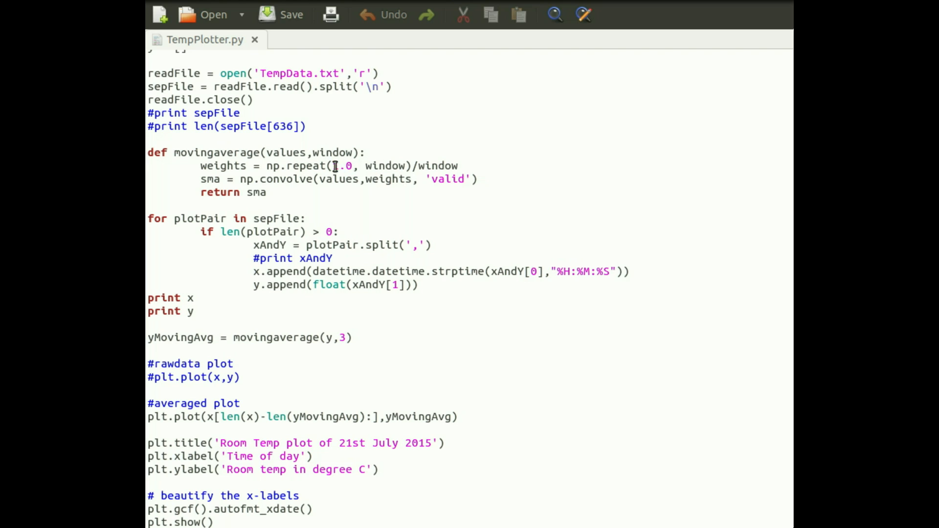
{"action": "mouse_move", "coordinate": [316, 152]}
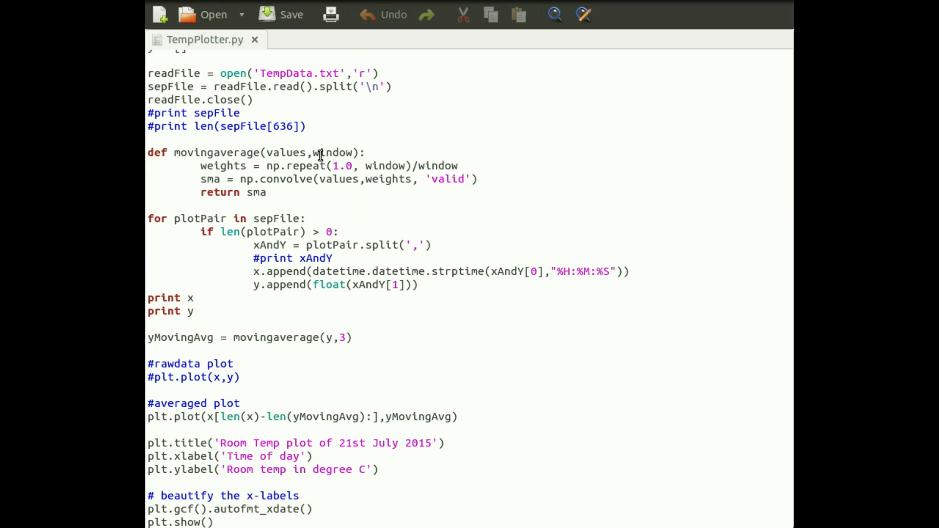
{"action": "mouse_move", "coordinate": [341, 152]}
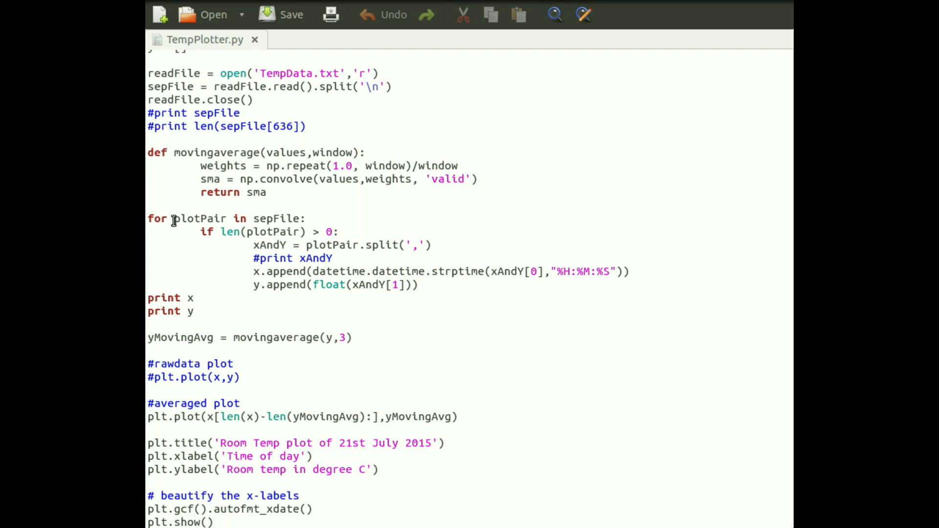
{"action": "mouse_move", "coordinate": [233, 292]}
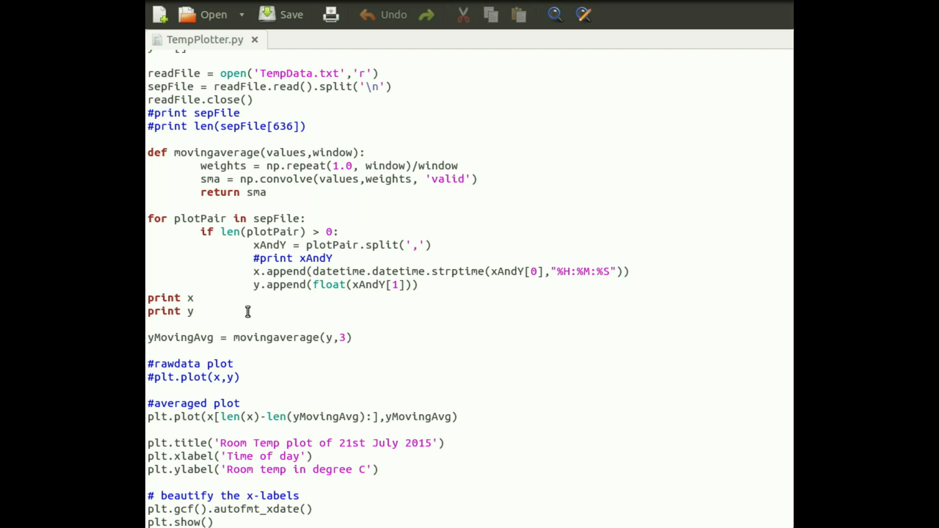
{"action": "mouse_move", "coordinate": [268, 284]}
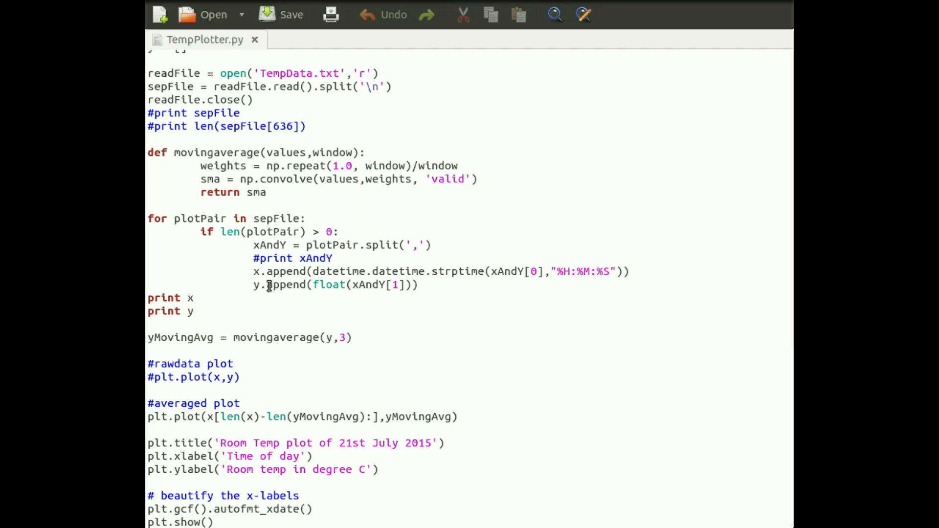
{"action": "mouse_move", "coordinate": [245, 271]}
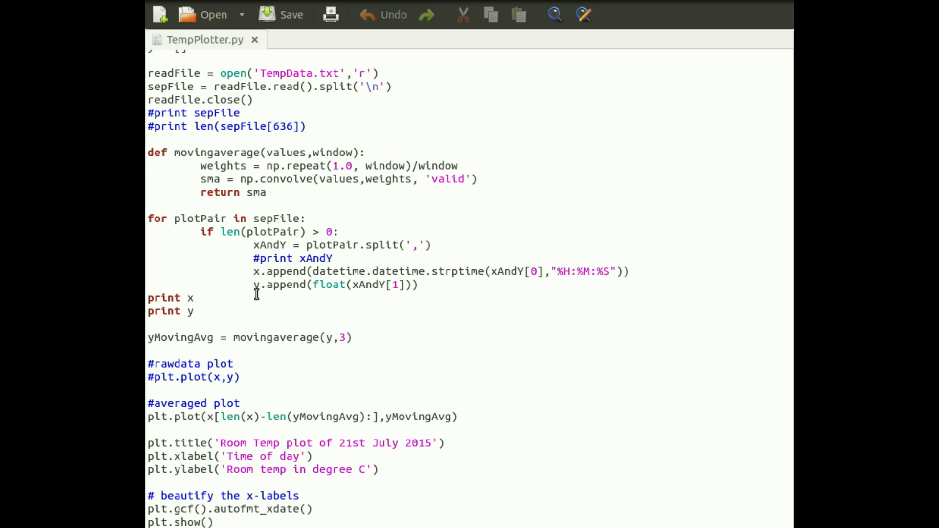
{"action": "mouse_move", "coordinate": [273, 332]}
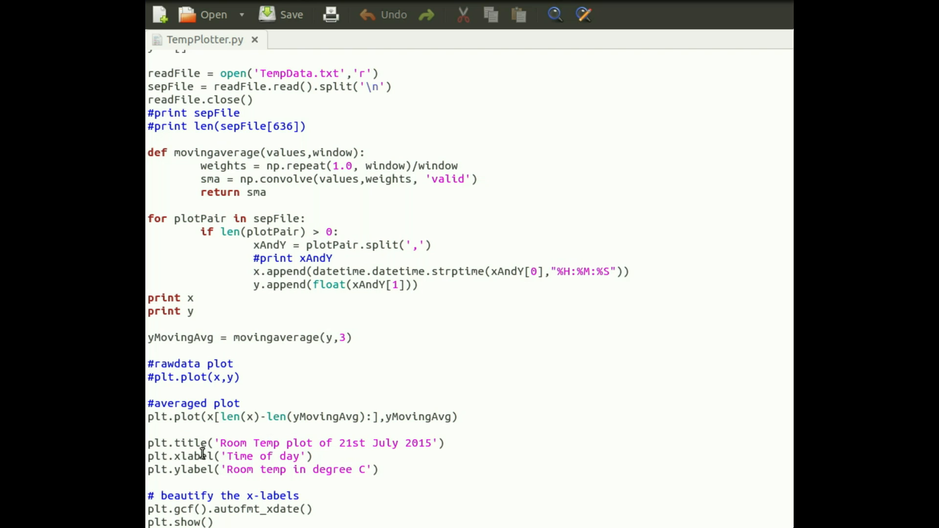
{"action": "mouse_move", "coordinate": [224, 508]}
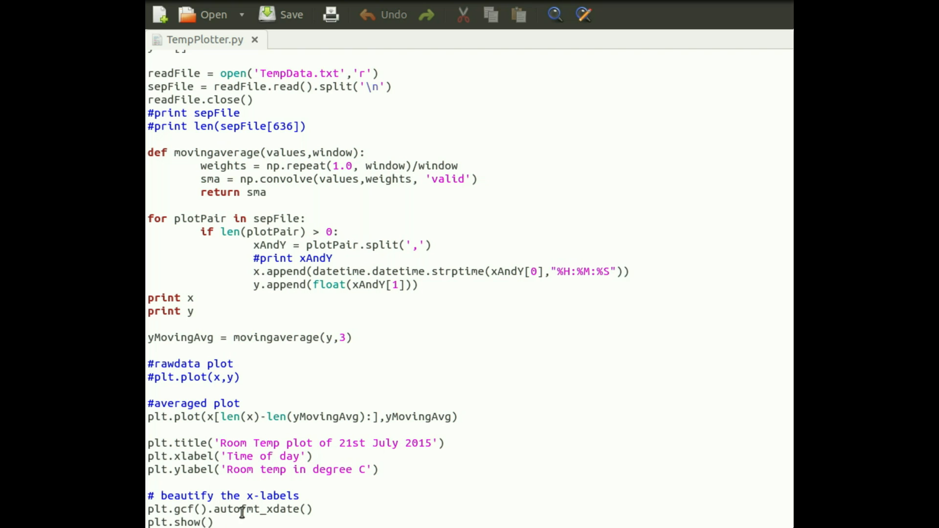
{"action": "scroll", "scroll_direction": "up", "scroll_amount": 3}
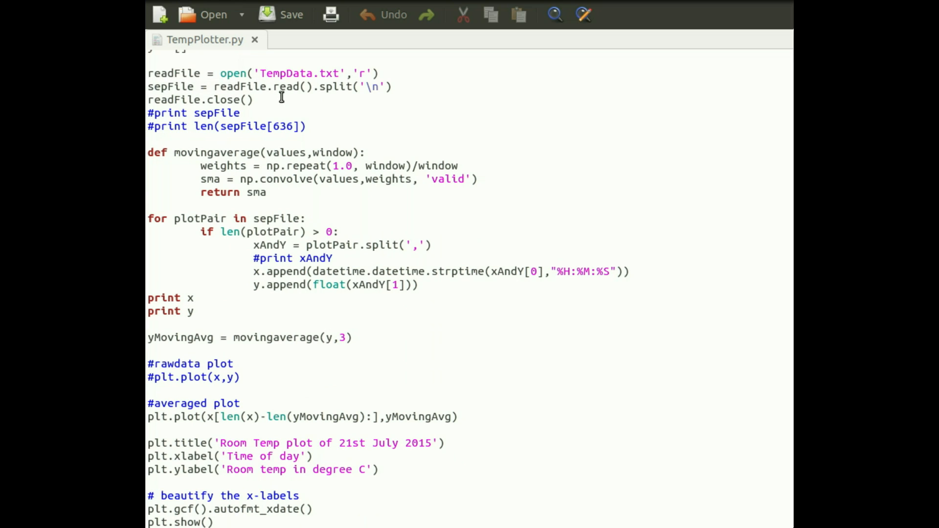
{"action": "left_click", "coordinate": [476, 178]}
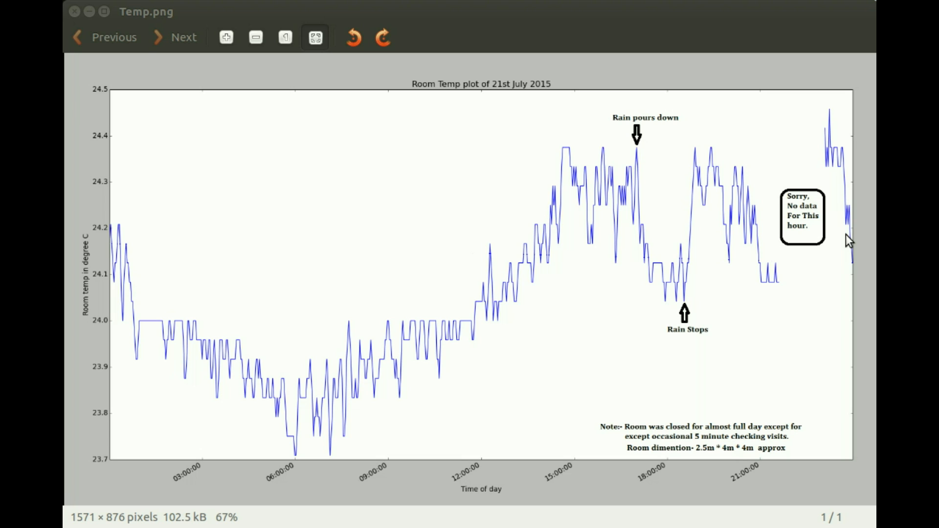
{"action": "mouse_move", "coordinate": [526, 147]}
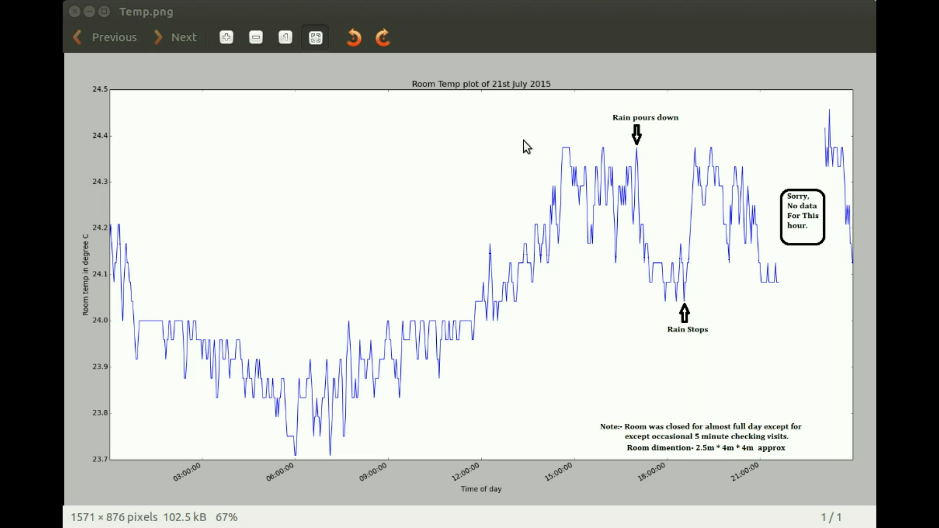
{"action": "mouse_move", "coordinate": [549, 97]}
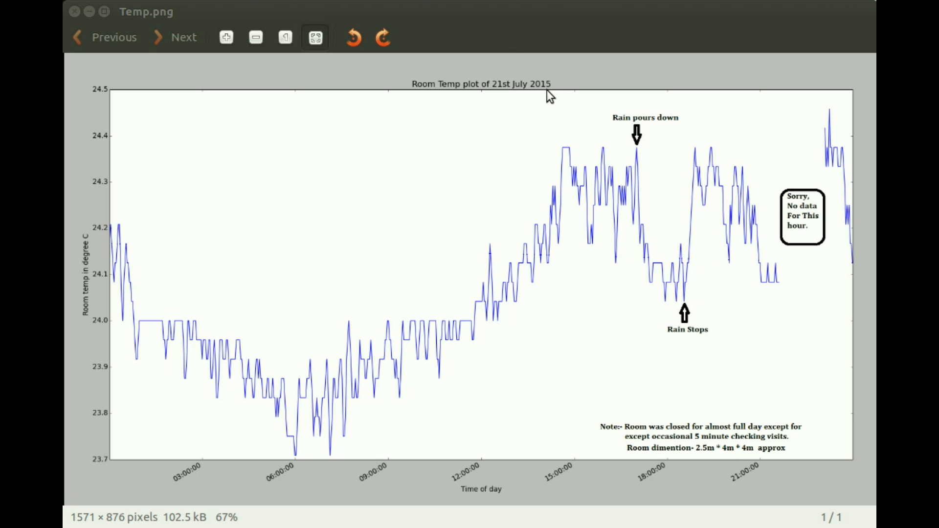
{"action": "mouse_move", "coordinate": [123, 237]}
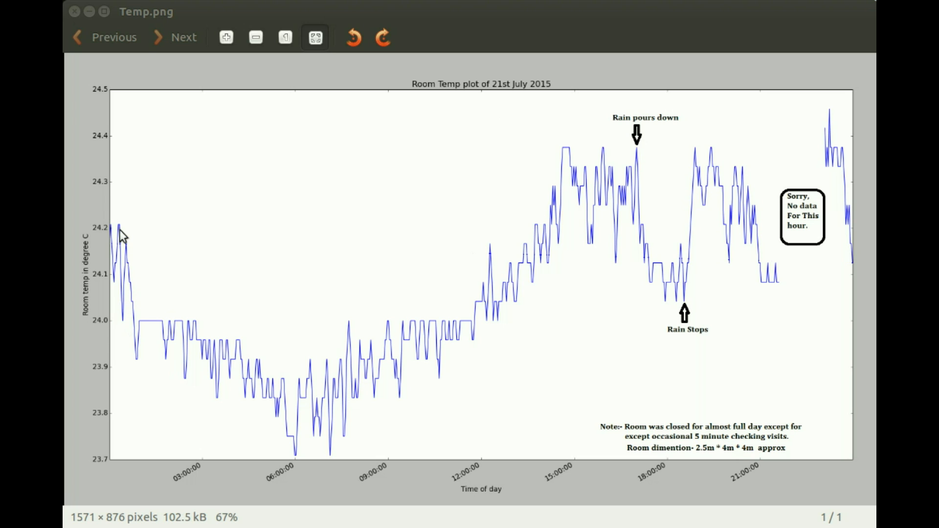
{"action": "mouse_move", "coordinate": [282, 484]}
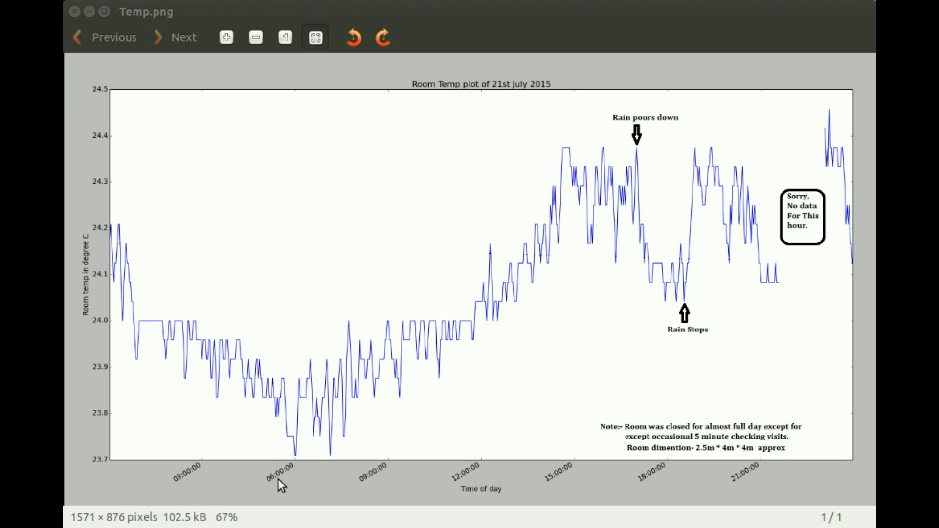
{"action": "mouse_move", "coordinate": [290, 482]}
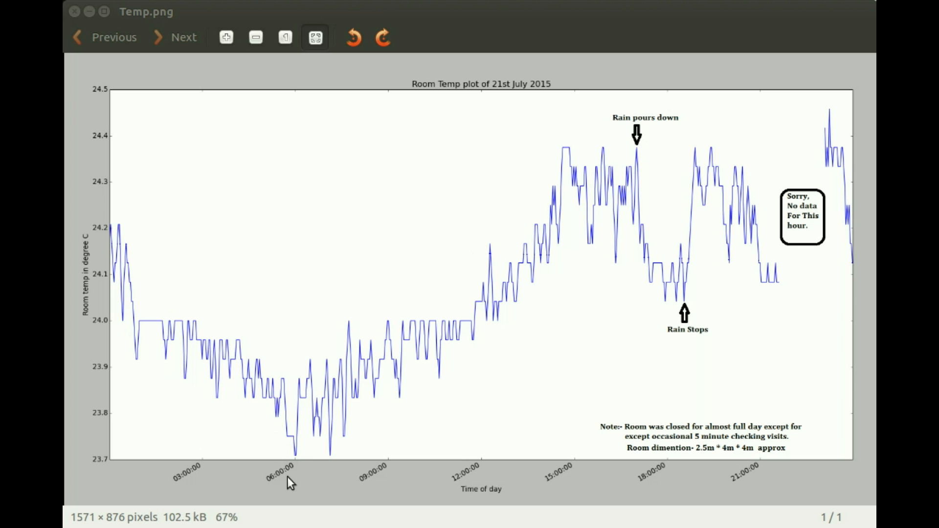
{"action": "mouse_move", "coordinate": [298, 454]}
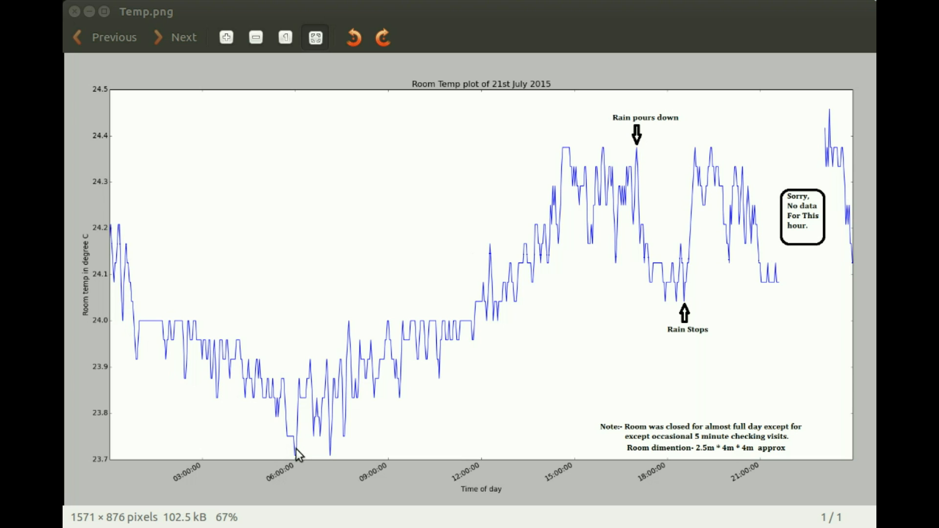
{"action": "mouse_move", "coordinate": [239, 464]}
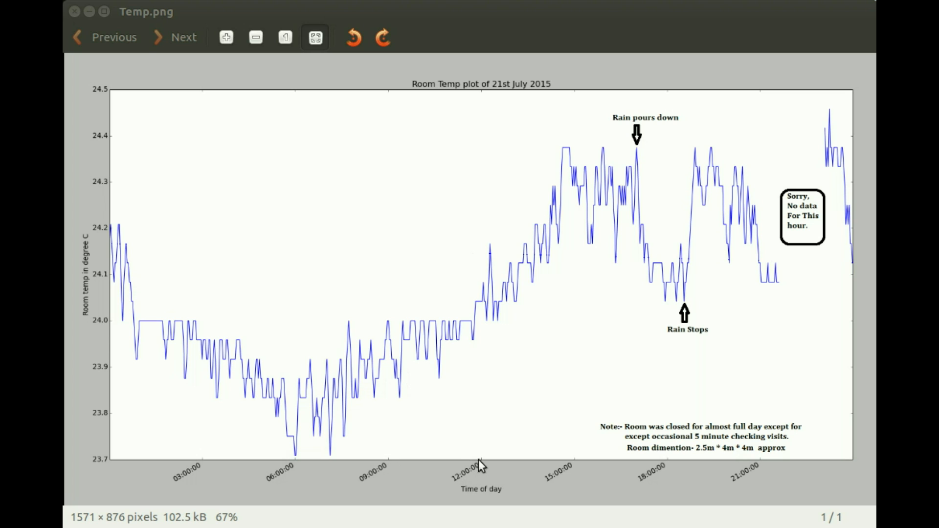
{"action": "mouse_move", "coordinate": [492, 311]}
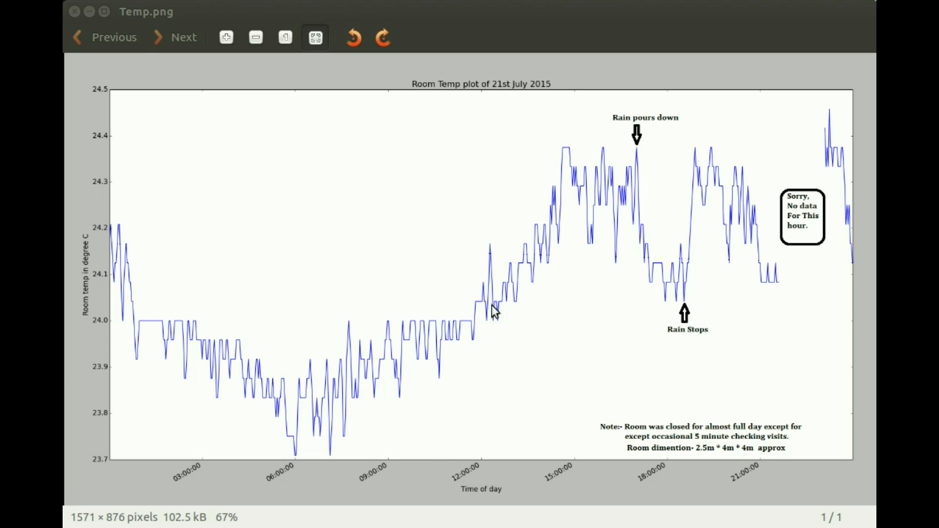
{"action": "mouse_move", "coordinate": [640, 152]}
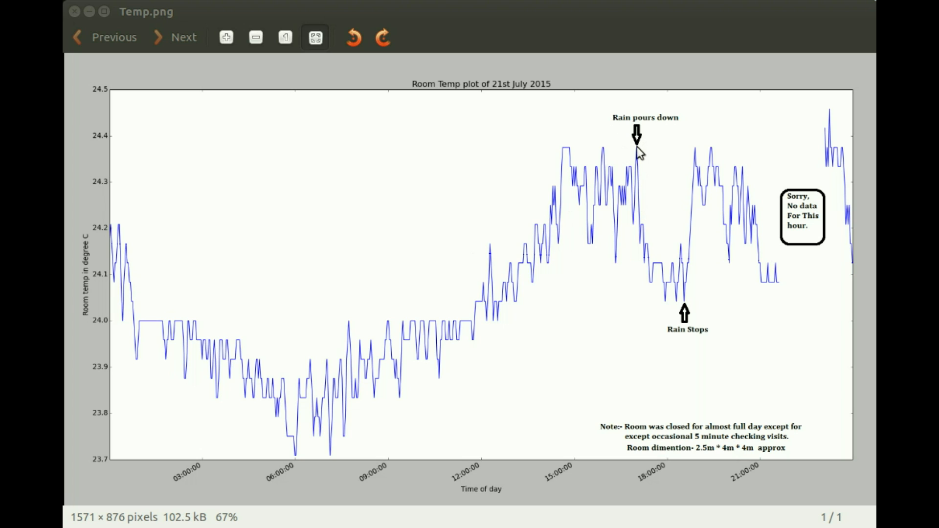
{"action": "mouse_move", "coordinate": [666, 279]}
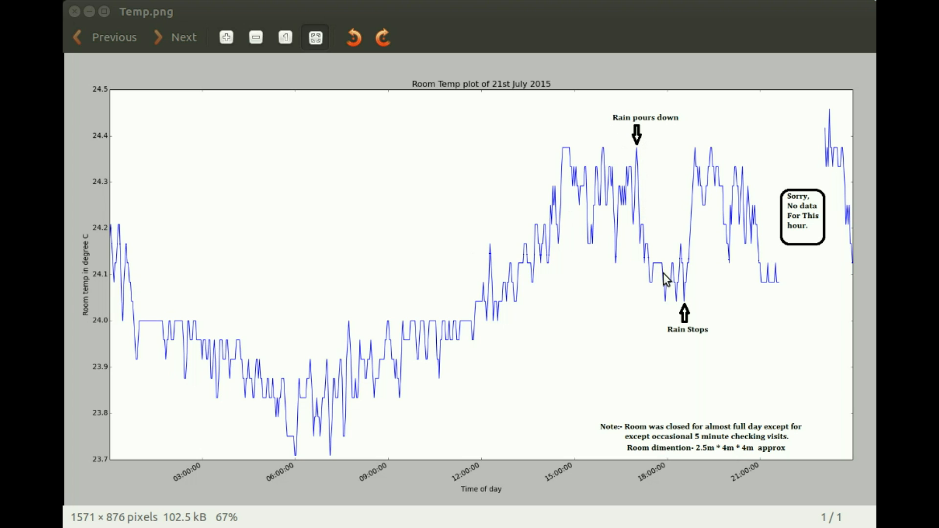
{"action": "mouse_move", "coordinate": [668, 291]}
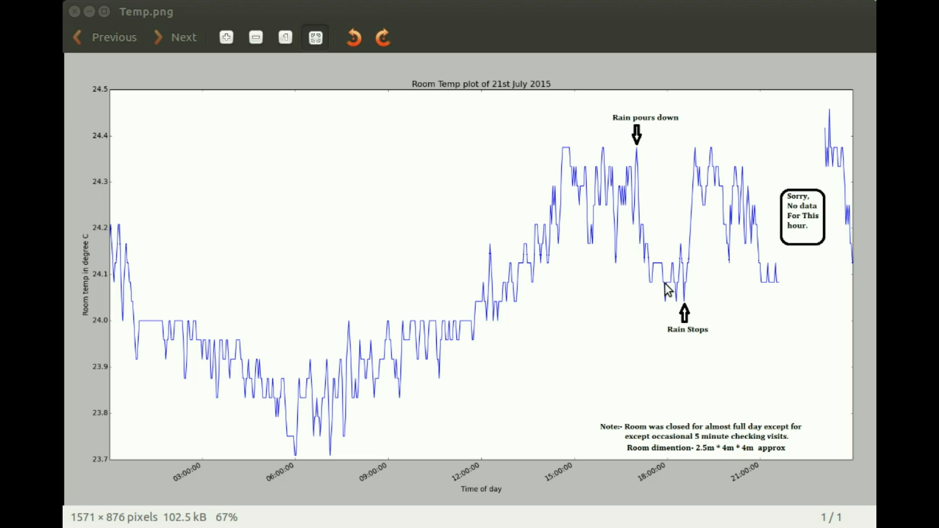
{"action": "mouse_move", "coordinate": [641, 159]}
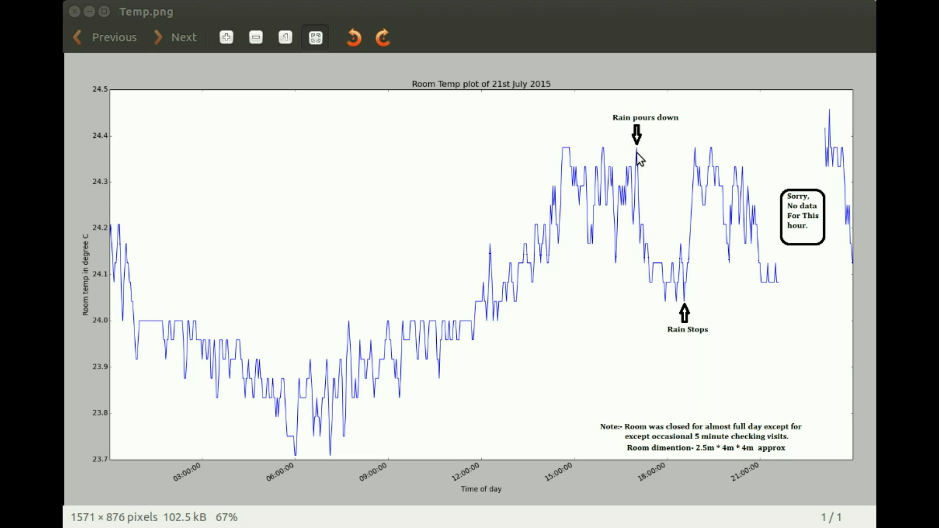
{"action": "mouse_move", "coordinate": [641, 175]}
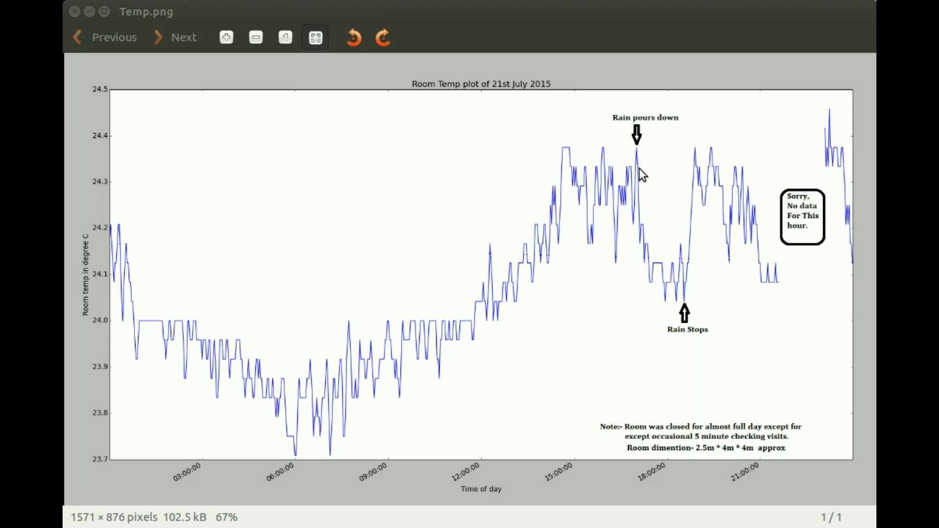
{"action": "mouse_move", "coordinate": [660, 286]}
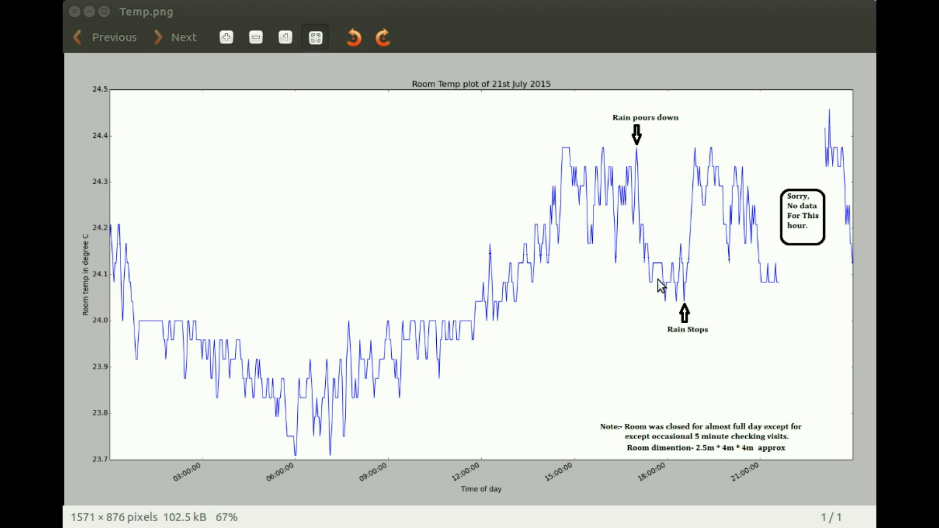
{"action": "mouse_move", "coordinate": [770, 276]}
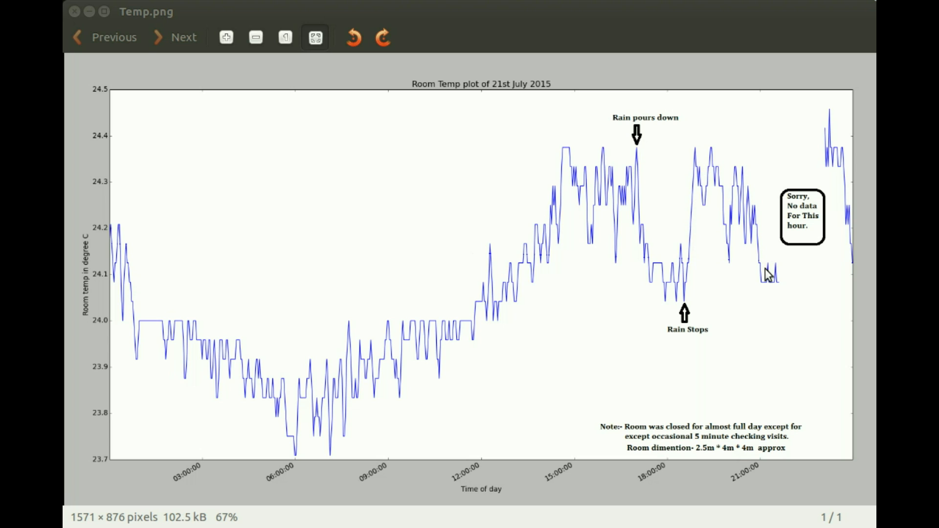
{"action": "mouse_move", "coordinate": [694, 329]}
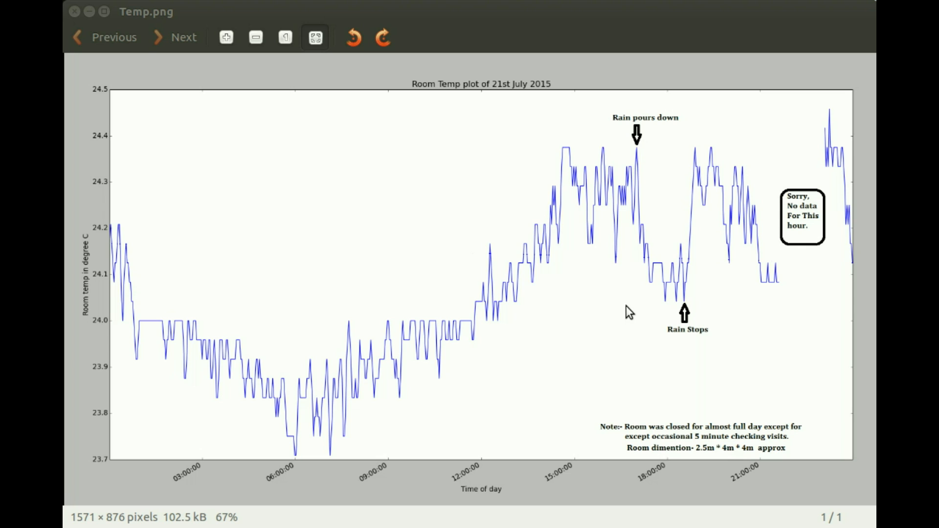
{"action": "mouse_move", "coordinate": [491, 296]}
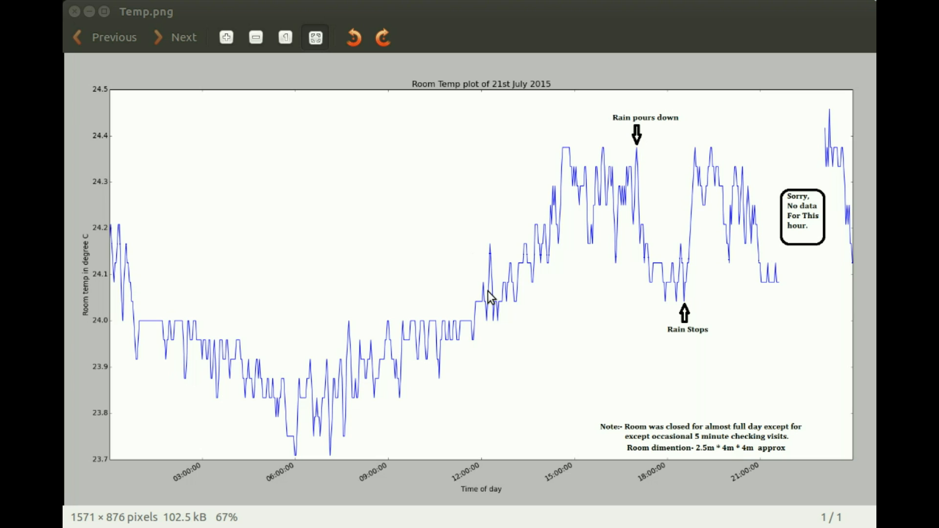
{"action": "mouse_move", "coordinate": [124, 92]}
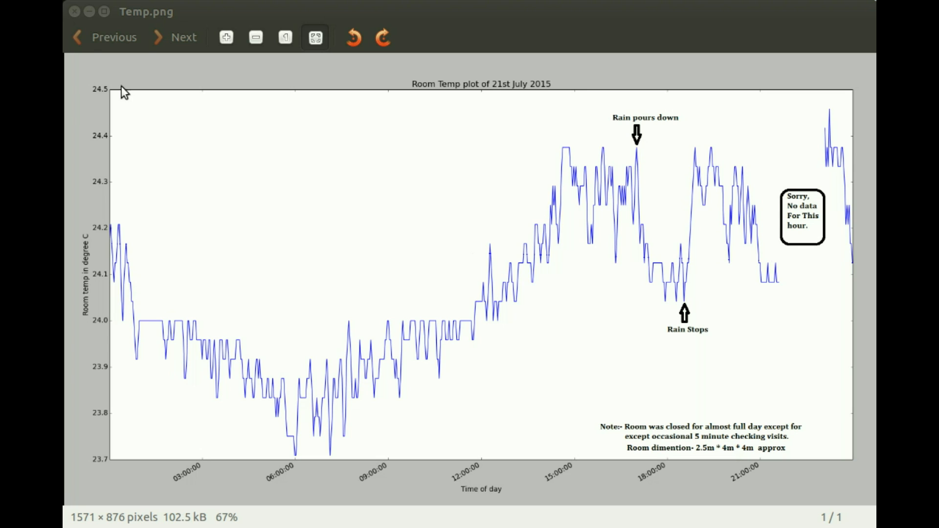